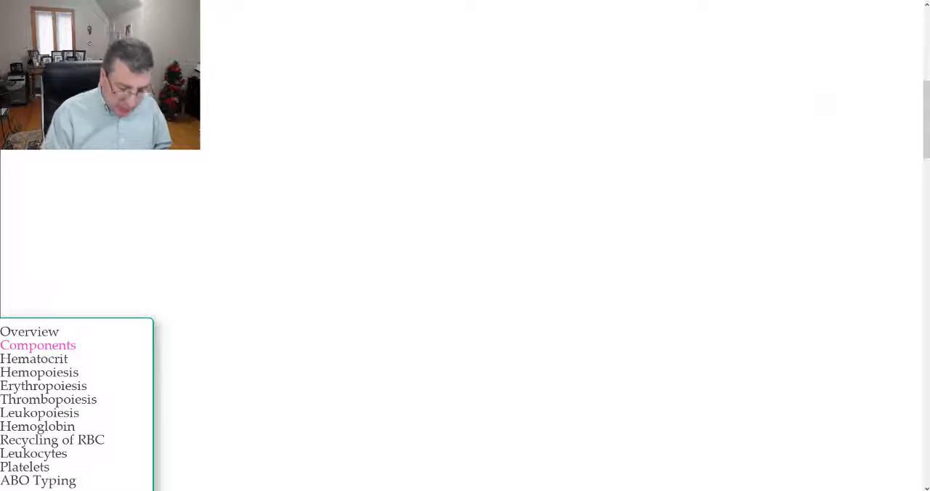
{"action": "mouse_move", "coordinate": [416, 106]}
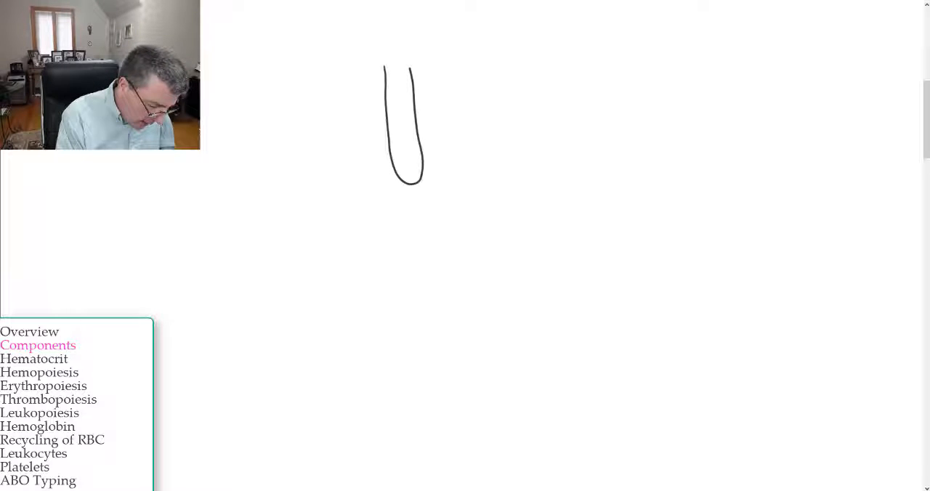
Step: Mark the blood level on the first tube, hatch it red, and start its label
{"action": "left_click_drag", "start_coordinate": [383, 92], "coordinate": [410, 92]}
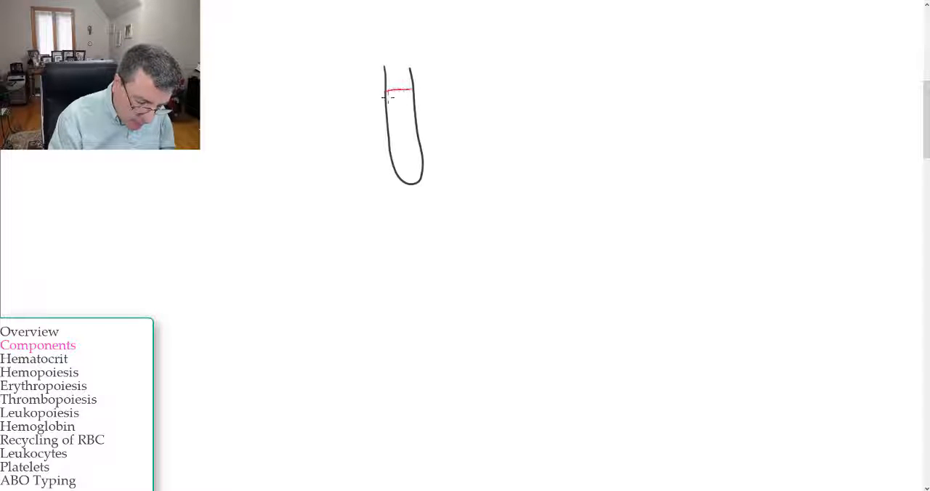
{"action": "left_click_drag", "start_coordinate": [392, 91], "coordinate": [392, 138]}
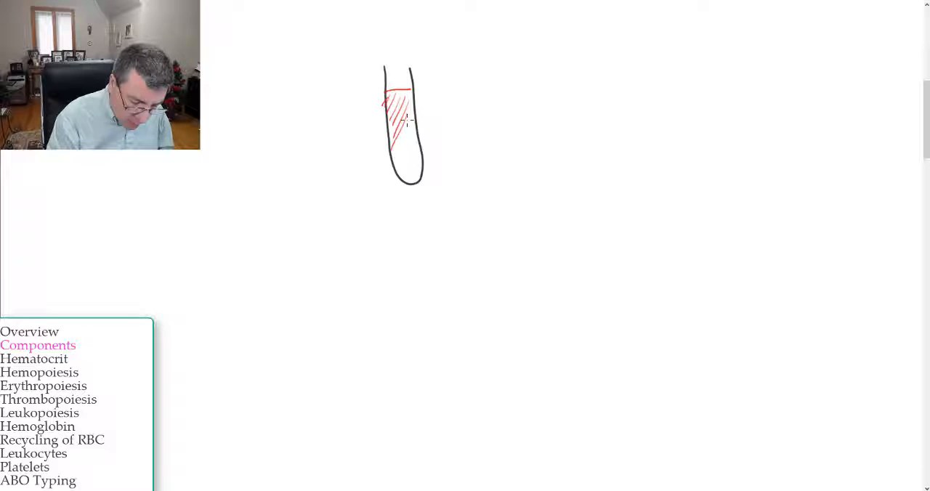
{"action": "left_click_drag", "start_coordinate": [392, 117], "coordinate": [407, 178]}
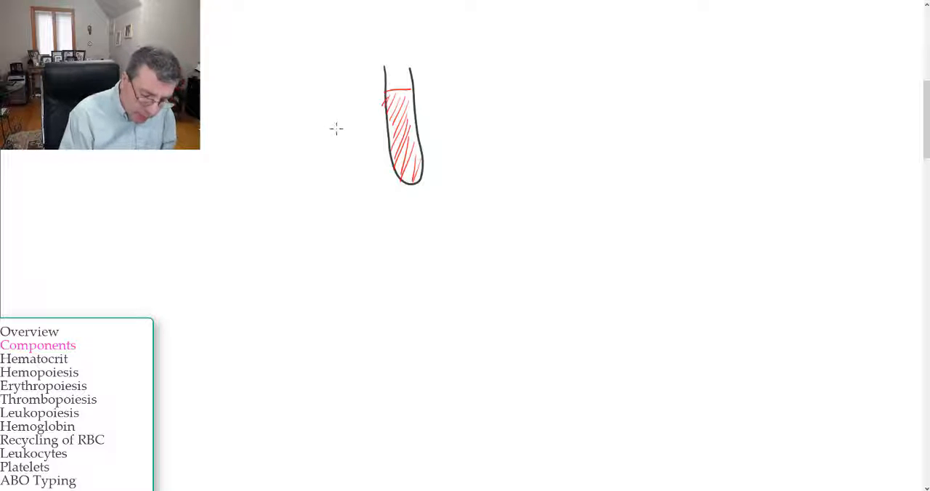
{"action": "left_click_drag", "start_coordinate": [291, 127], "coordinate": [349, 121]}
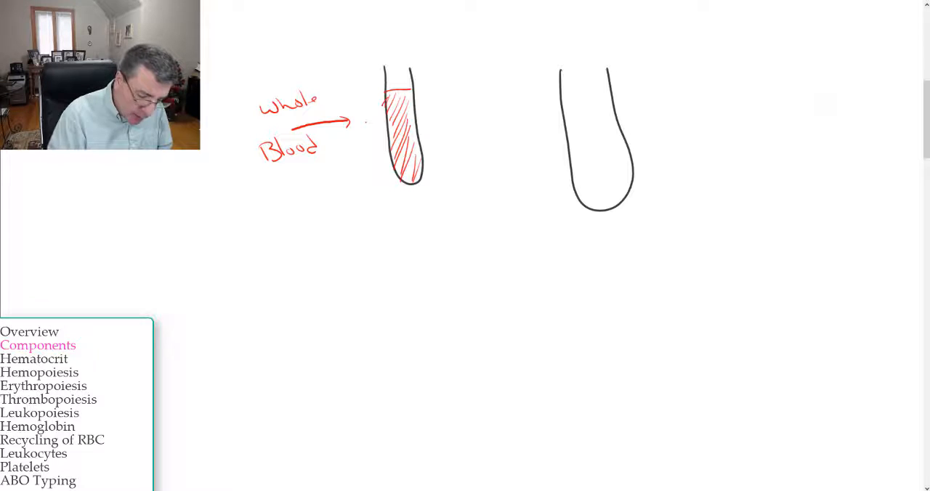
Step: Mark the red-cell boundary, hatch below it red, and add a leader line with '4'
{"action": "left_click_drag", "start_coordinate": [567, 158], "coordinate": [625, 155]}
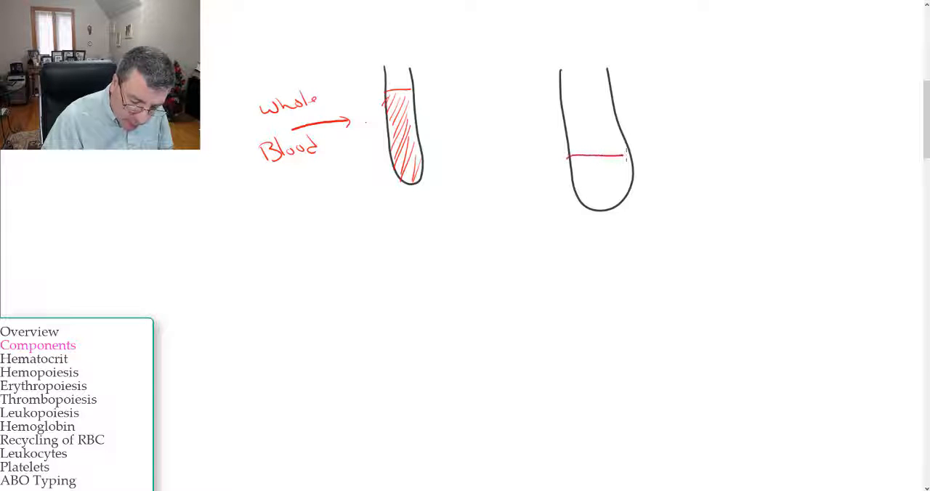
{"action": "left_click_drag", "start_coordinate": [566, 160], "coordinate": [589, 189]}
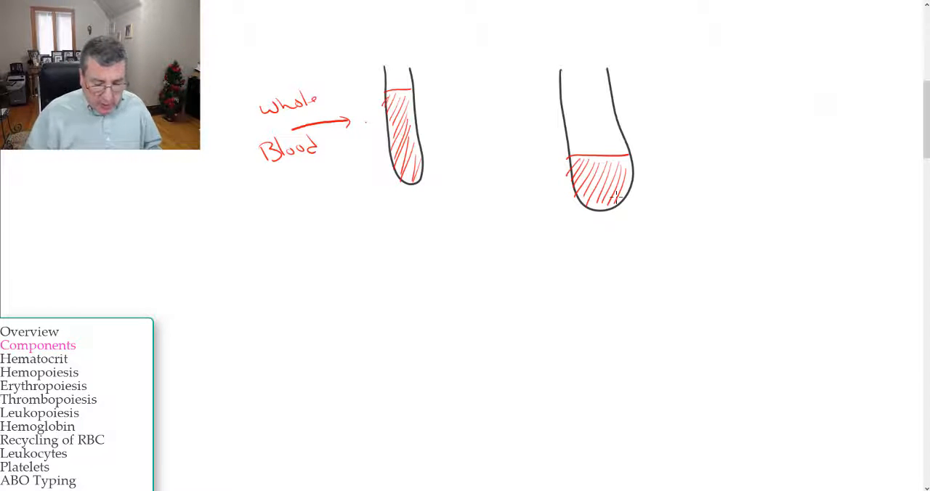
{"action": "left_click_drag", "start_coordinate": [633, 168], "coordinate": [680, 167]}
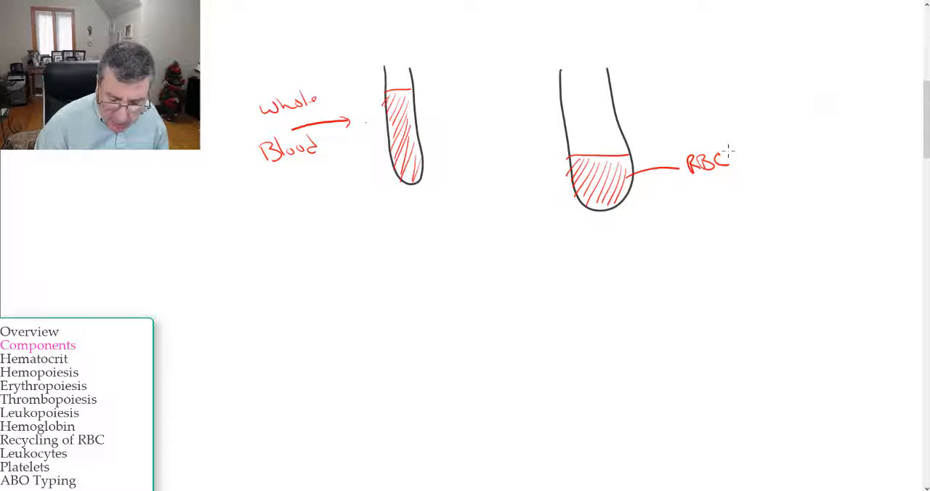
{"action": "type", "text": "4"}
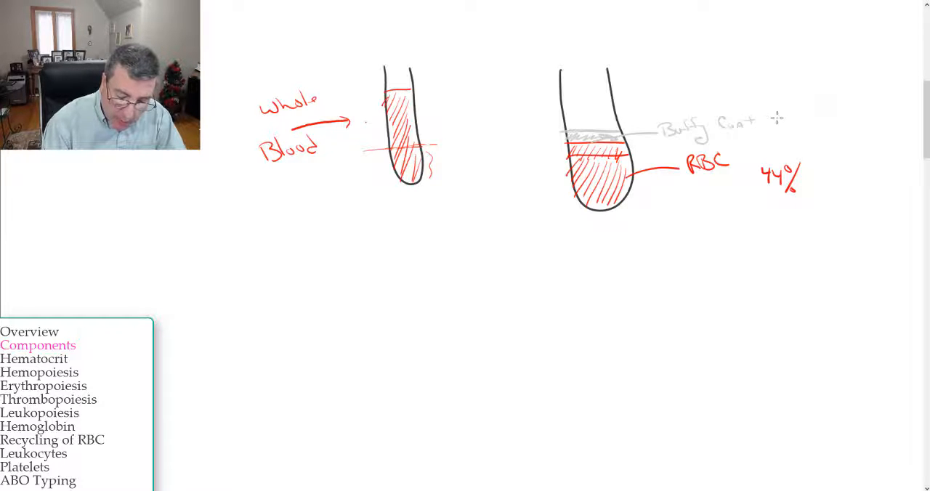
{"action": "mouse_move", "coordinate": [781, 120]}
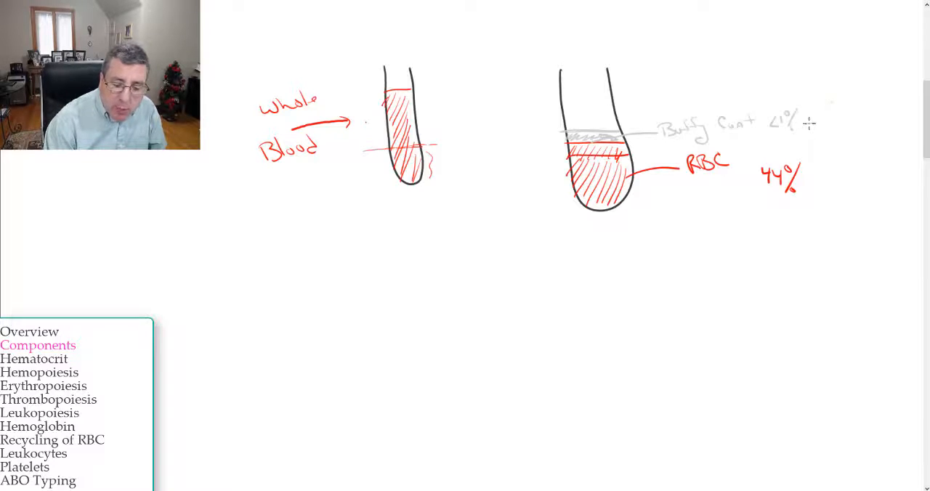
{"action": "mouse_move", "coordinate": [815, 109]}
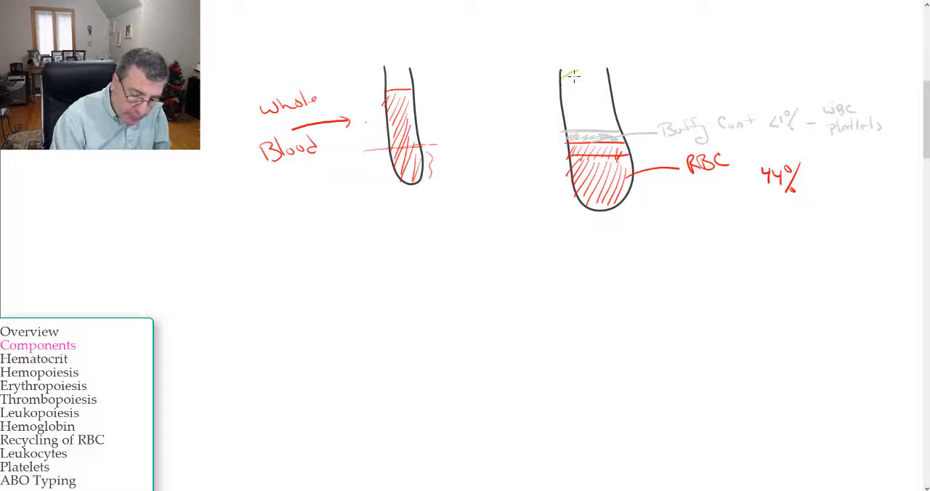
Step: Hatch the second tube's top layer yellow and write '55%' for Plasma
{"action": "left_click_drag", "start_coordinate": [564, 73], "coordinate": [607, 120]}
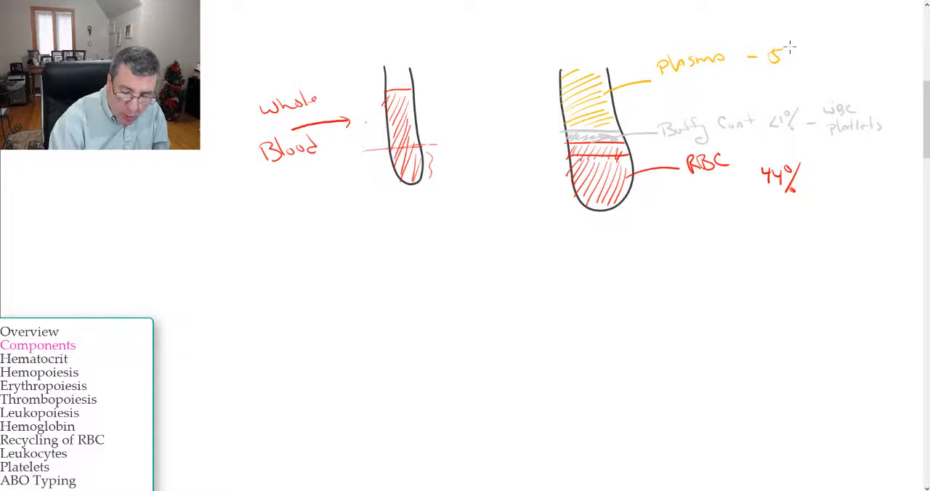
{"action": "type", "text": "55%"}
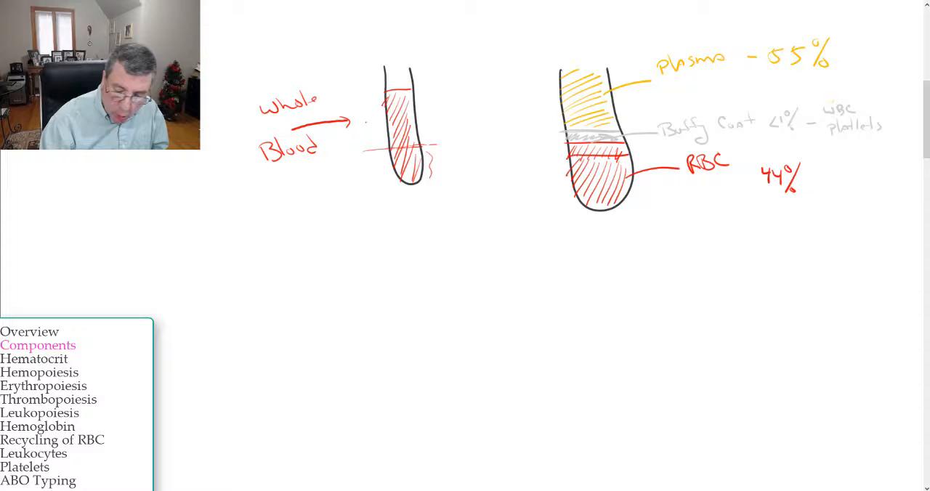
Step: Draw a grey brace beside the buffy coat and RBC labels, then write '55' below
{"action": "left_click_drag", "start_coordinate": [864, 105], "coordinate": [857, 211]}
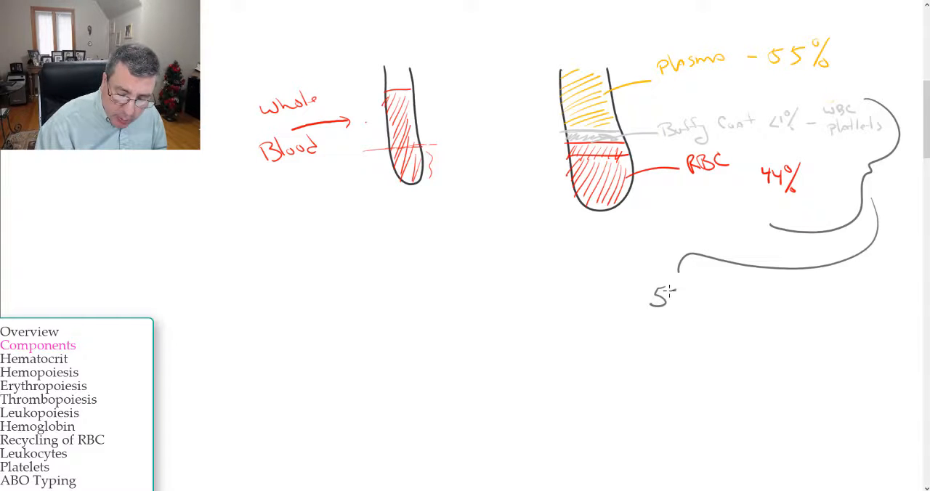
{"action": "type", "text": "55%"}
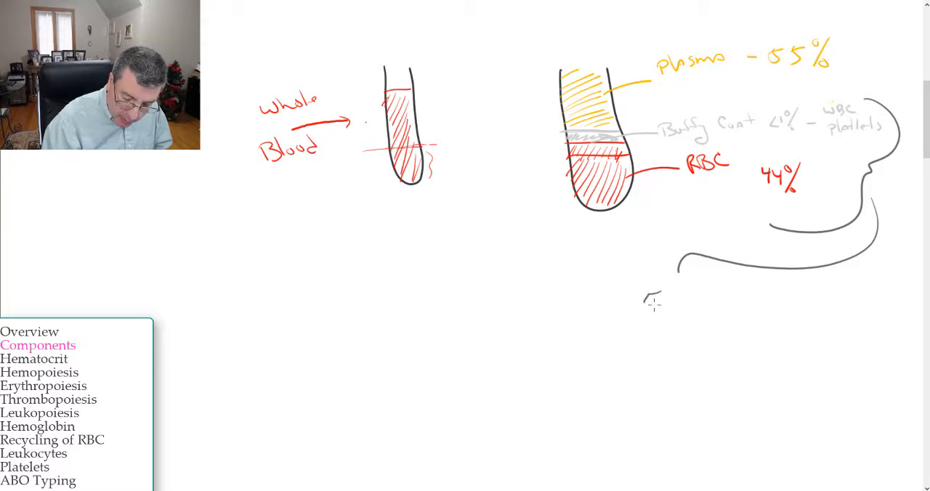
{"action": "type", "text": "55°"}
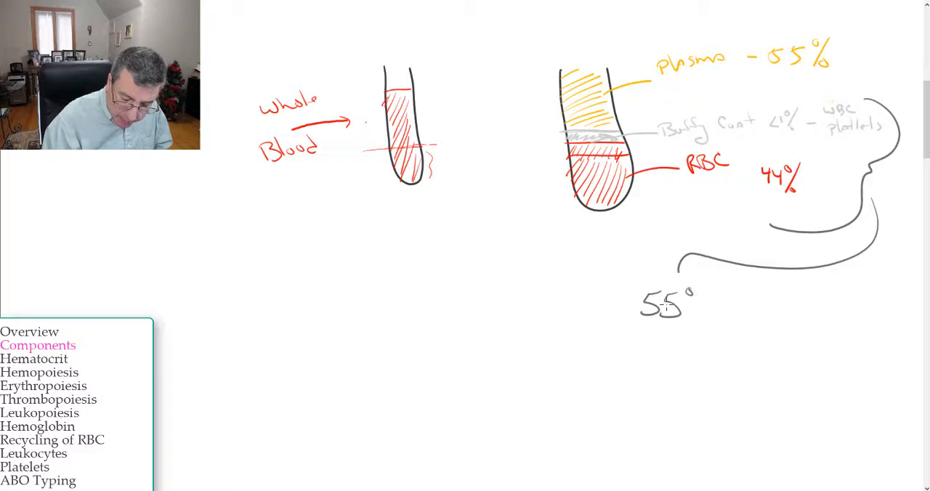